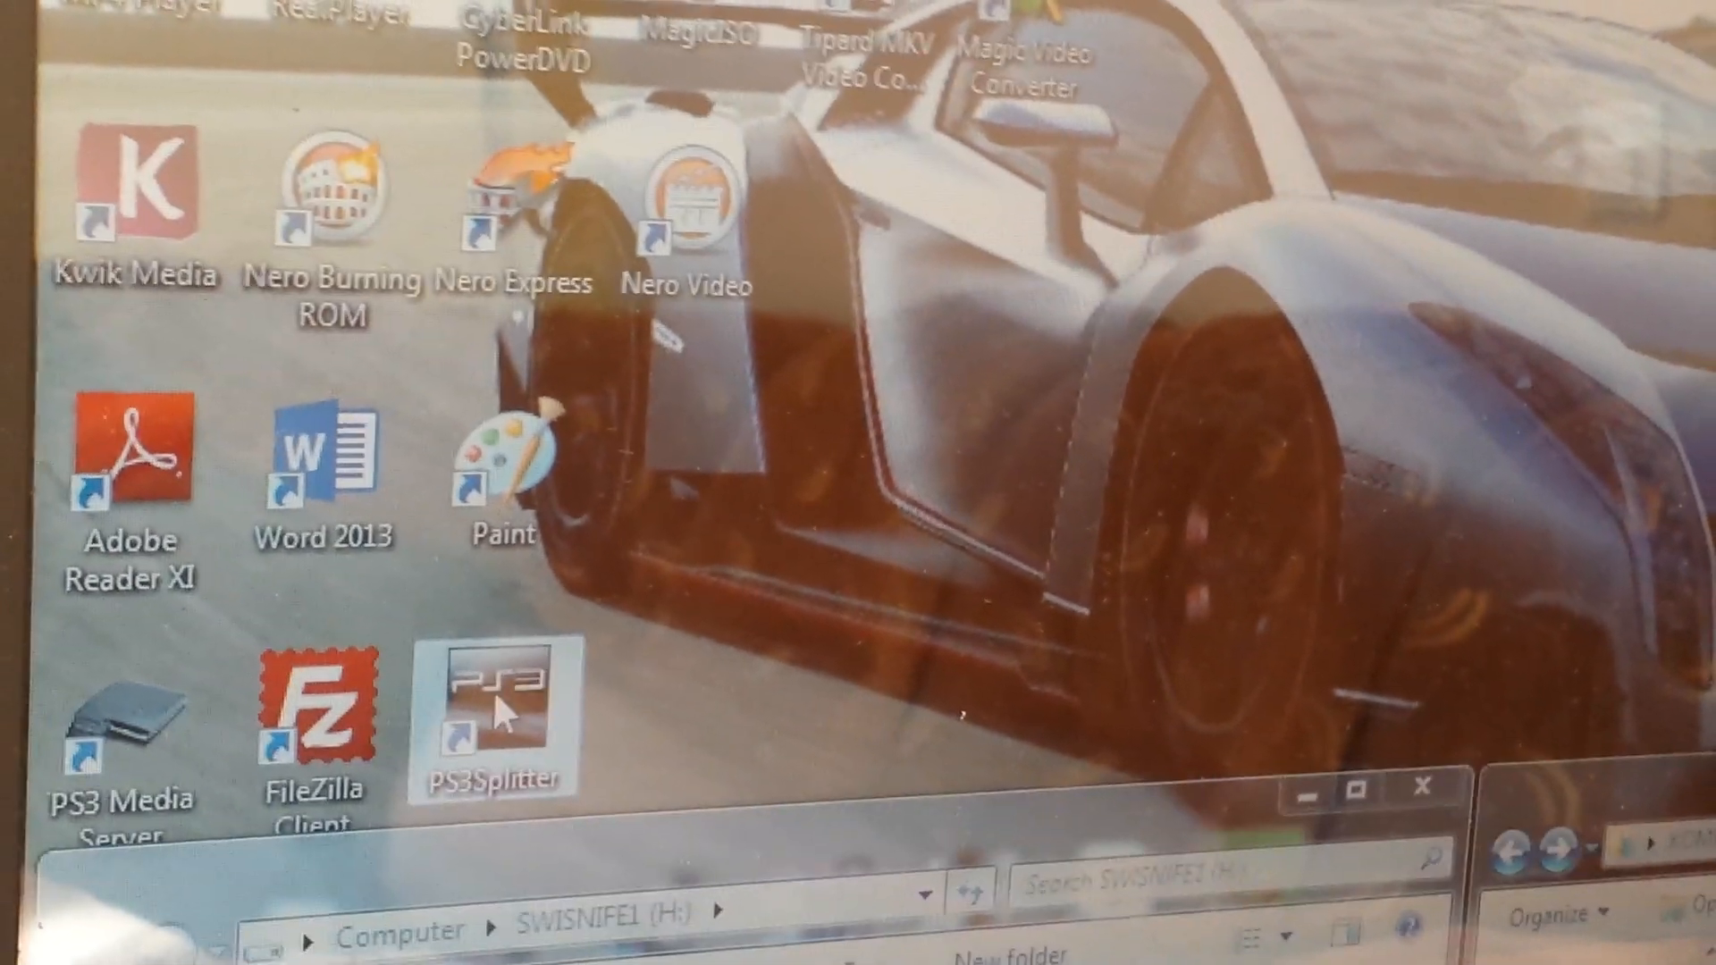
# Step: Launch PS3Splitter from the desktop shortcut and decline the update offer
pyautogui.doubleClick(492, 700)
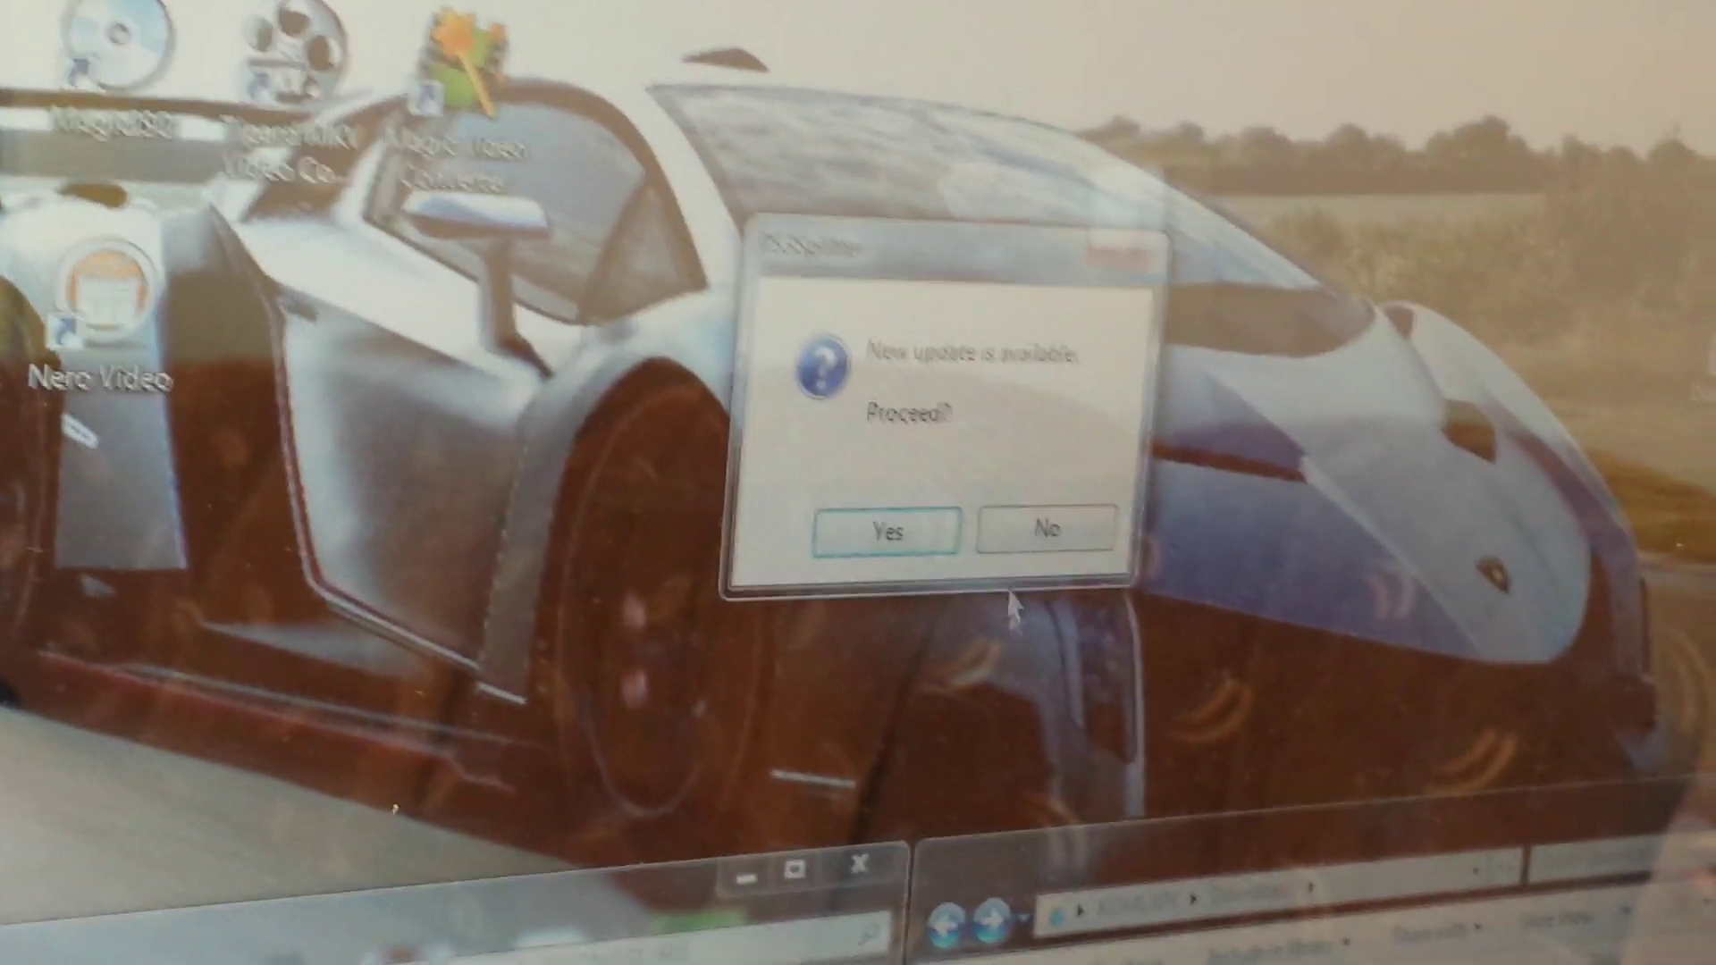
pyautogui.click(1043, 528)
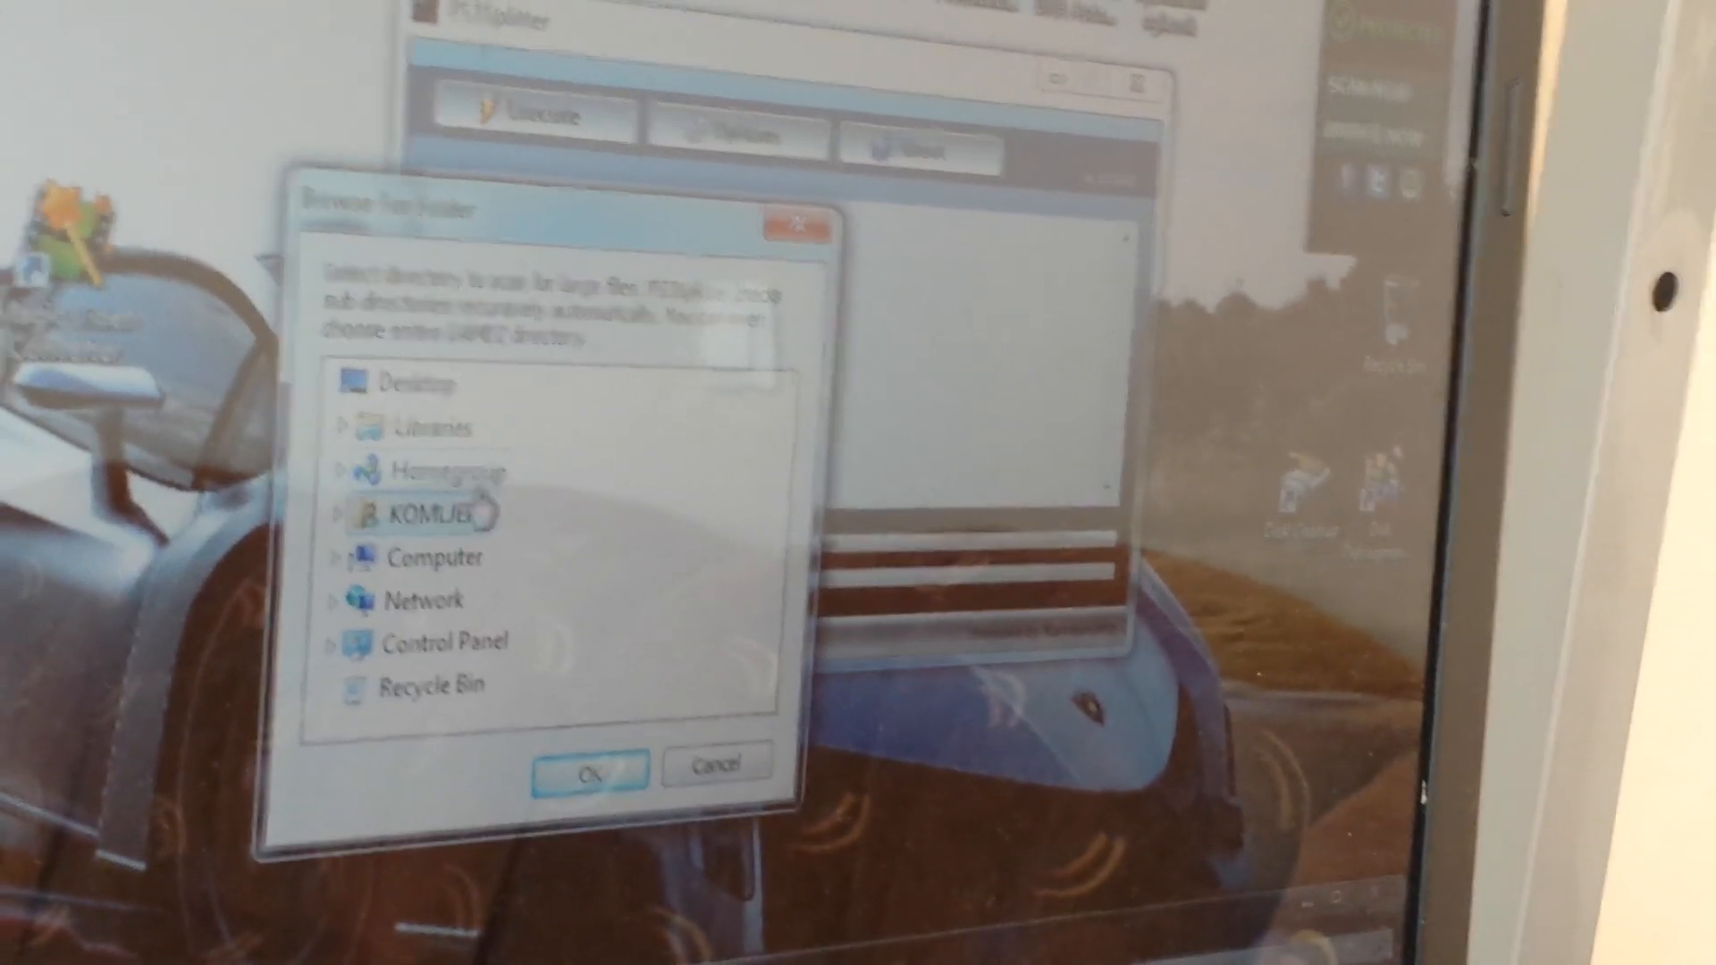
# Step: Choose the BCES01893-[Gran Turismo6] folder in Downloads as the directory to scan
pyautogui.click(341, 516)
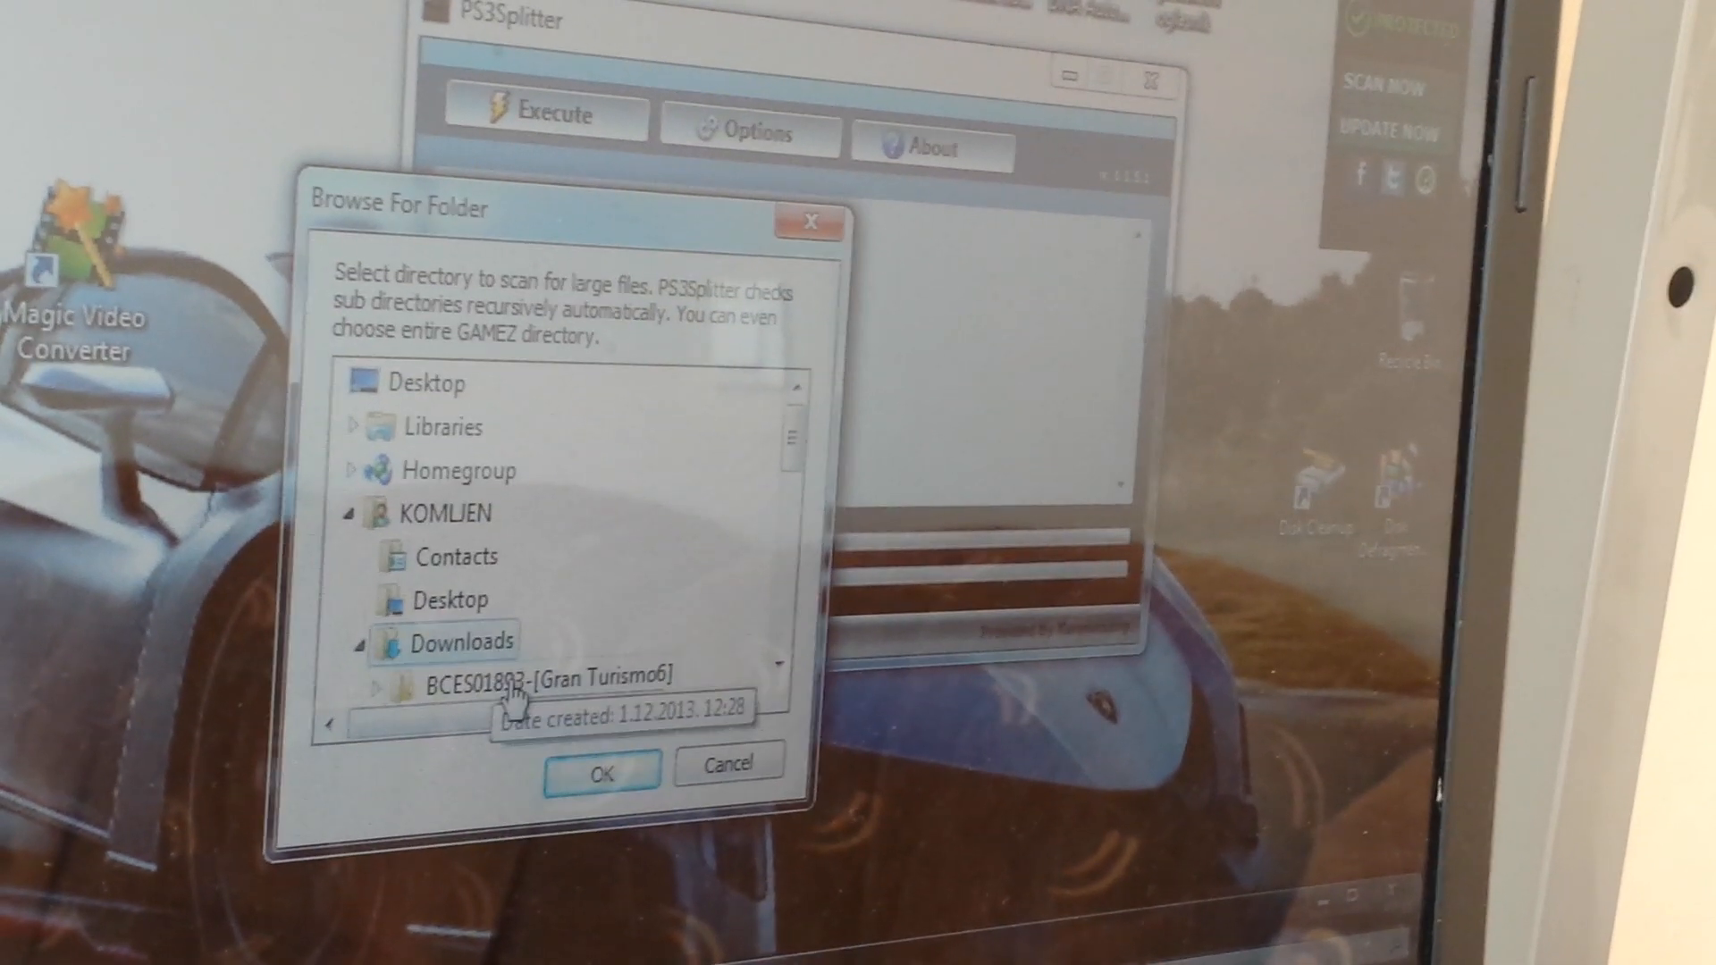
pyautogui.click(375, 688)
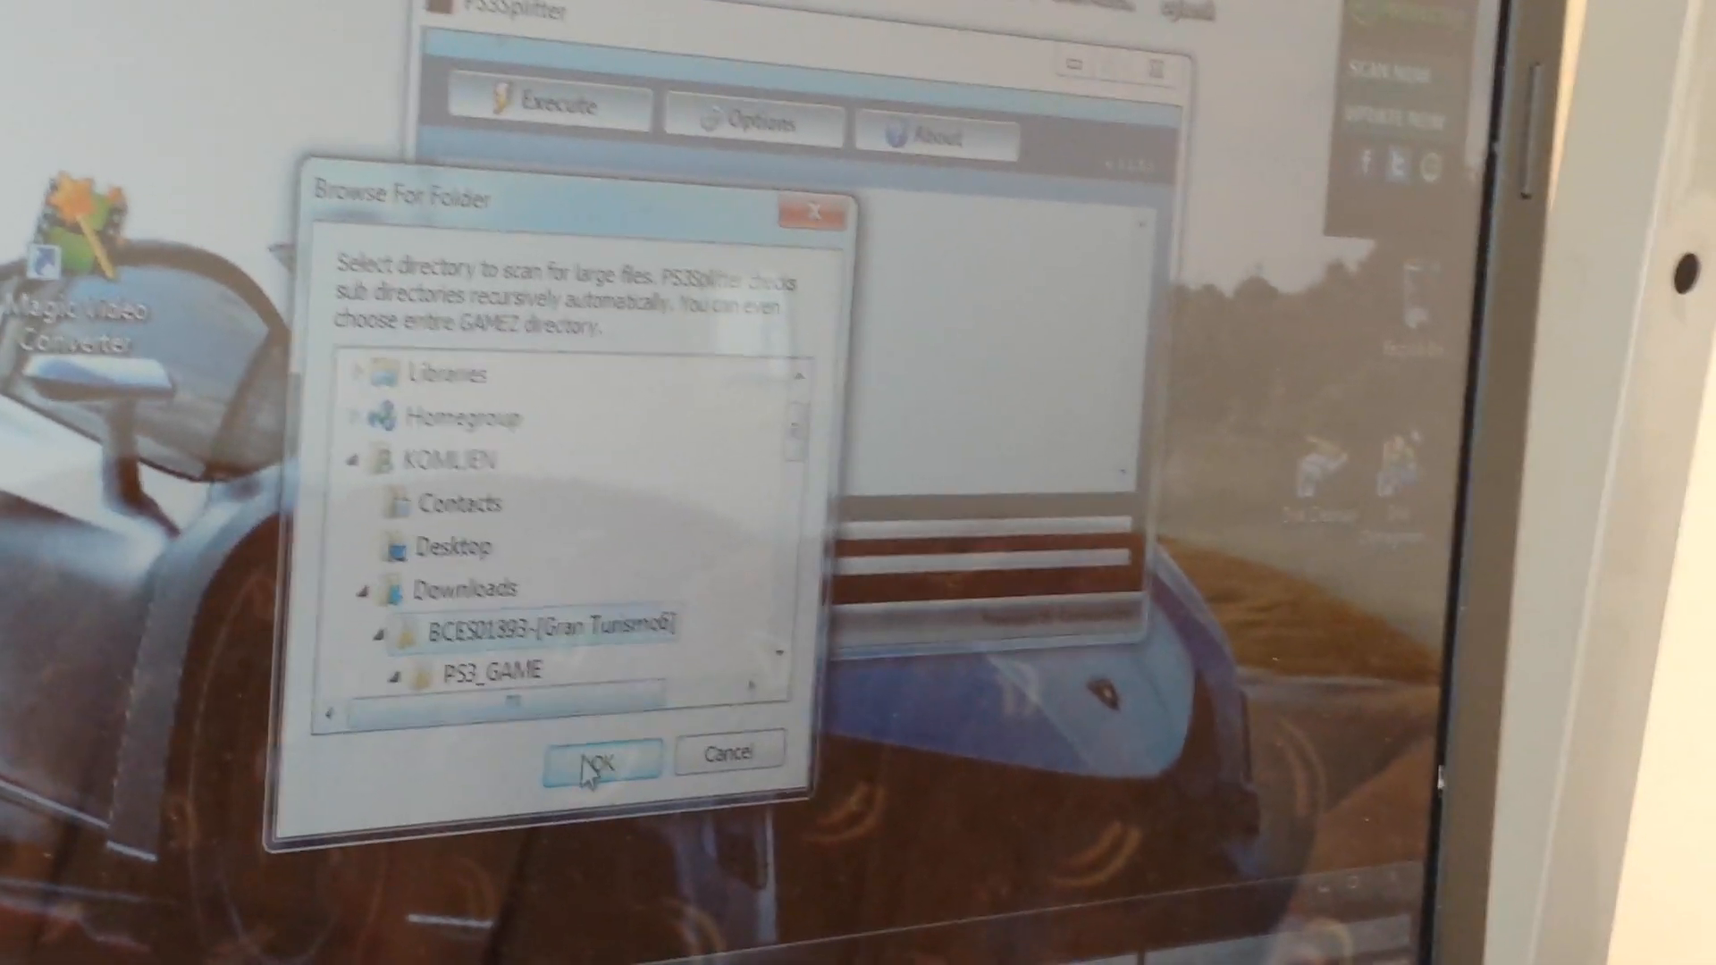
pyautogui.click(594, 759)
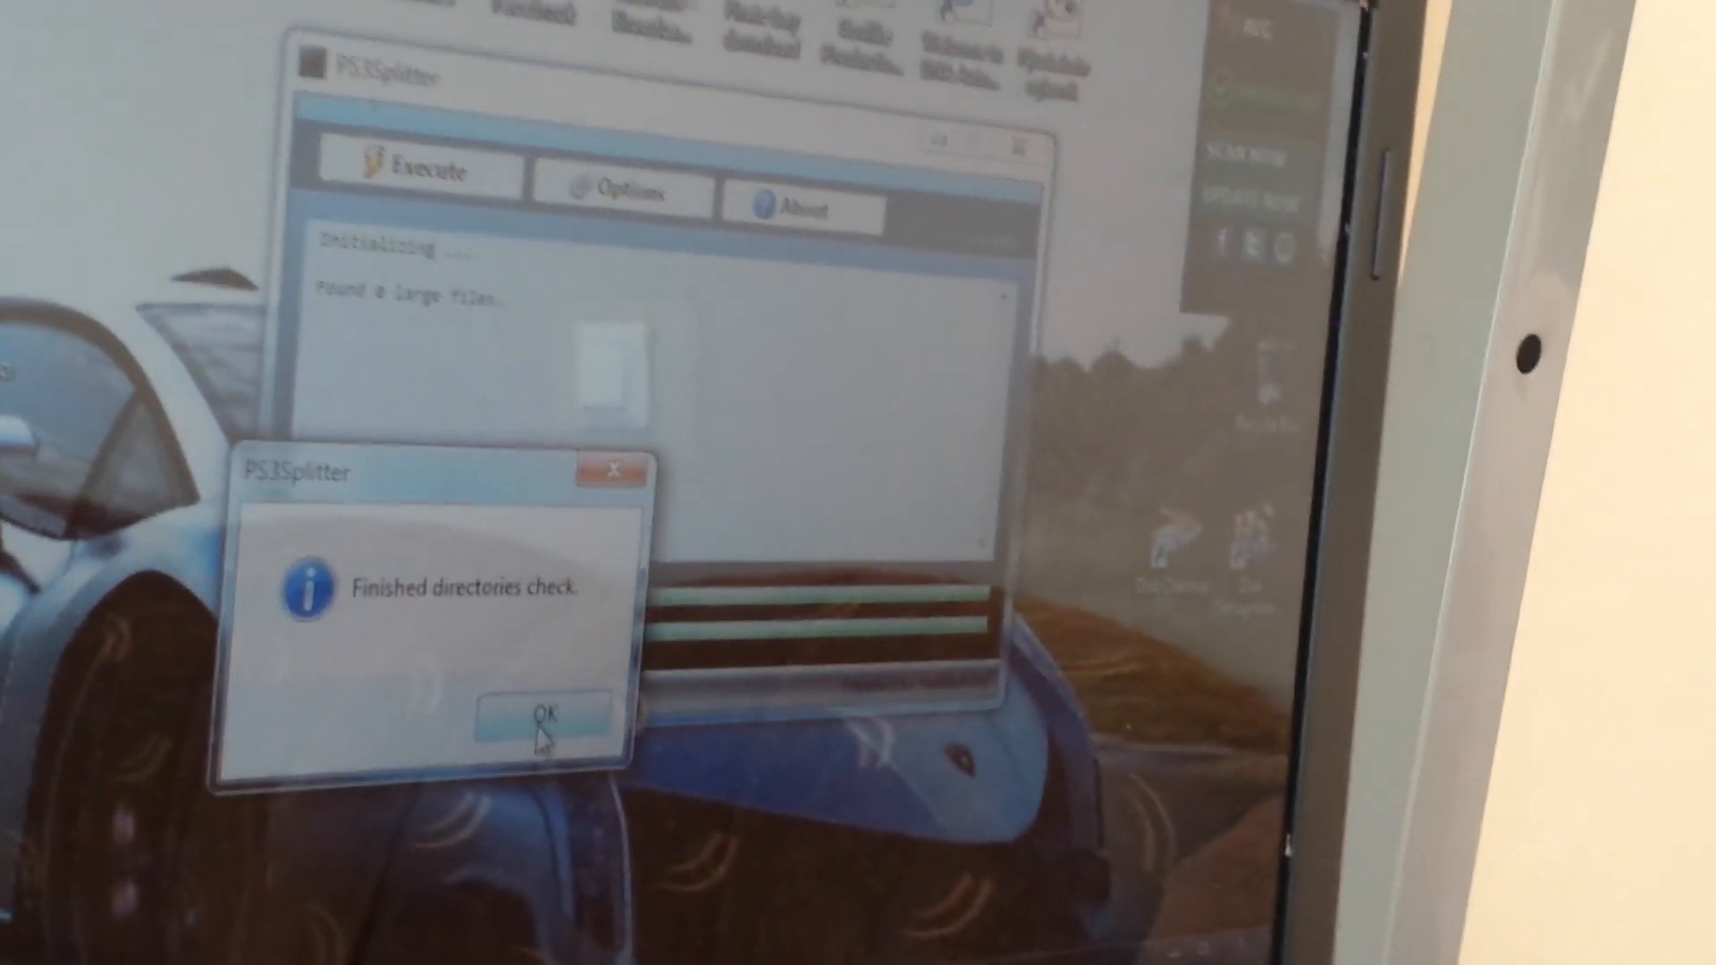
pyautogui.click(543, 713)
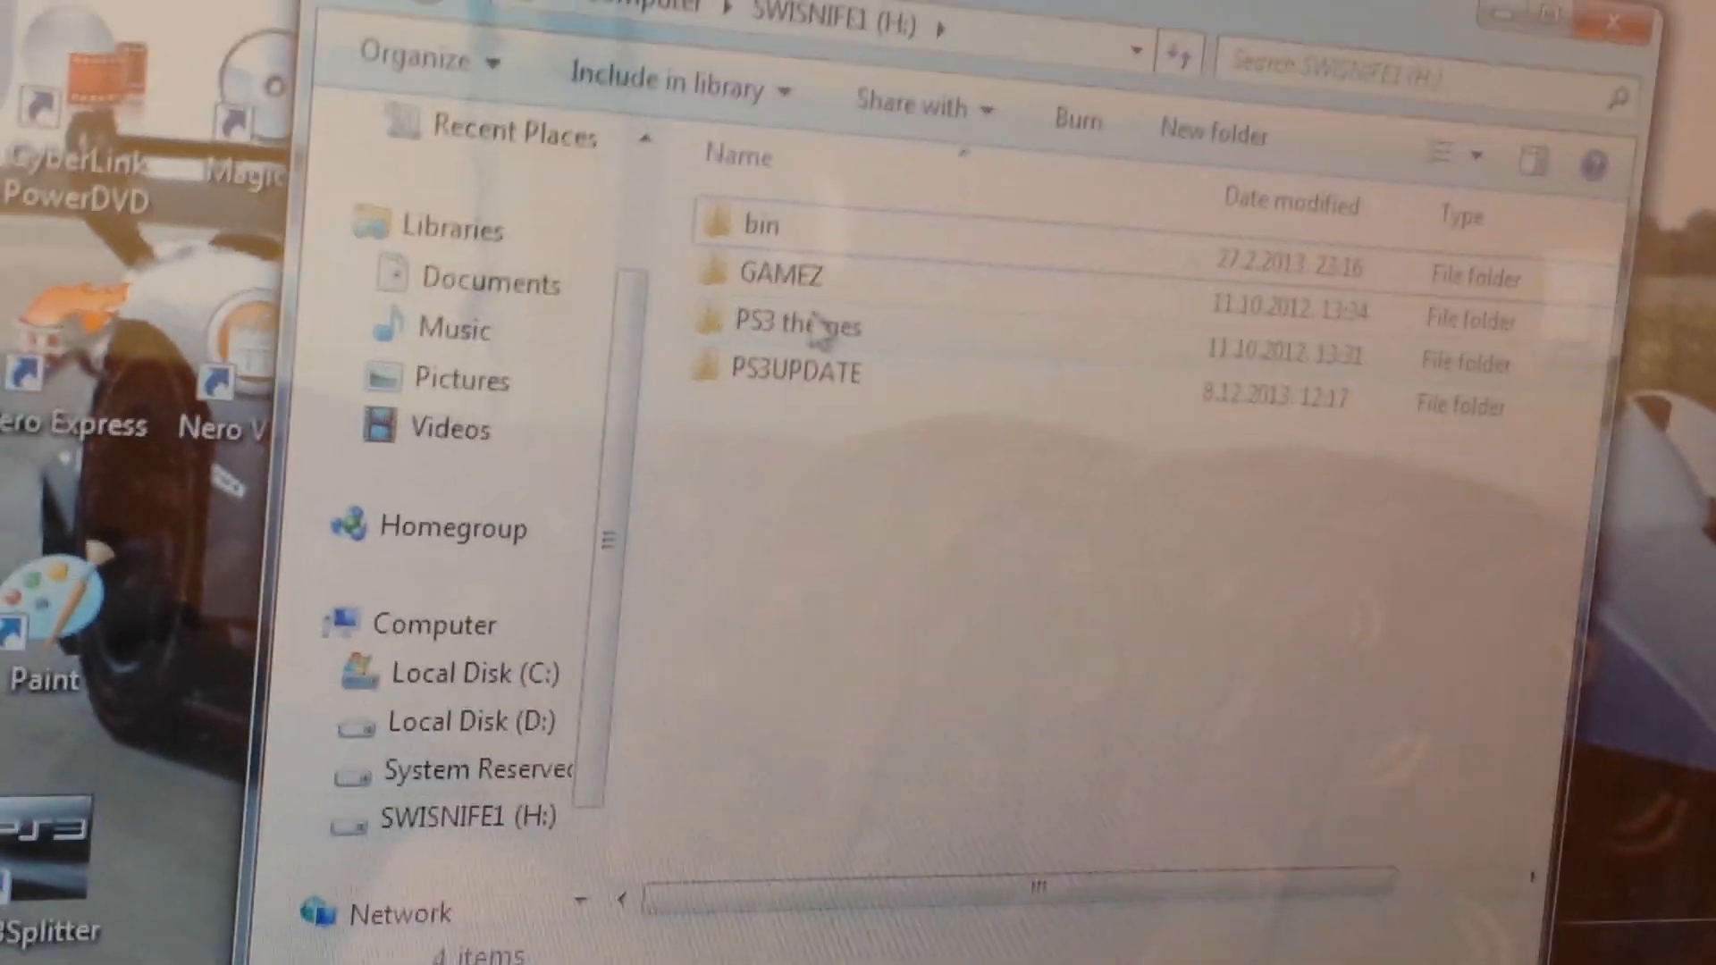
# Step: Open the GAMEZ folder on drive SWISNIFE1 (H:) to view the game folders
pyautogui.doubleClick(774, 273)
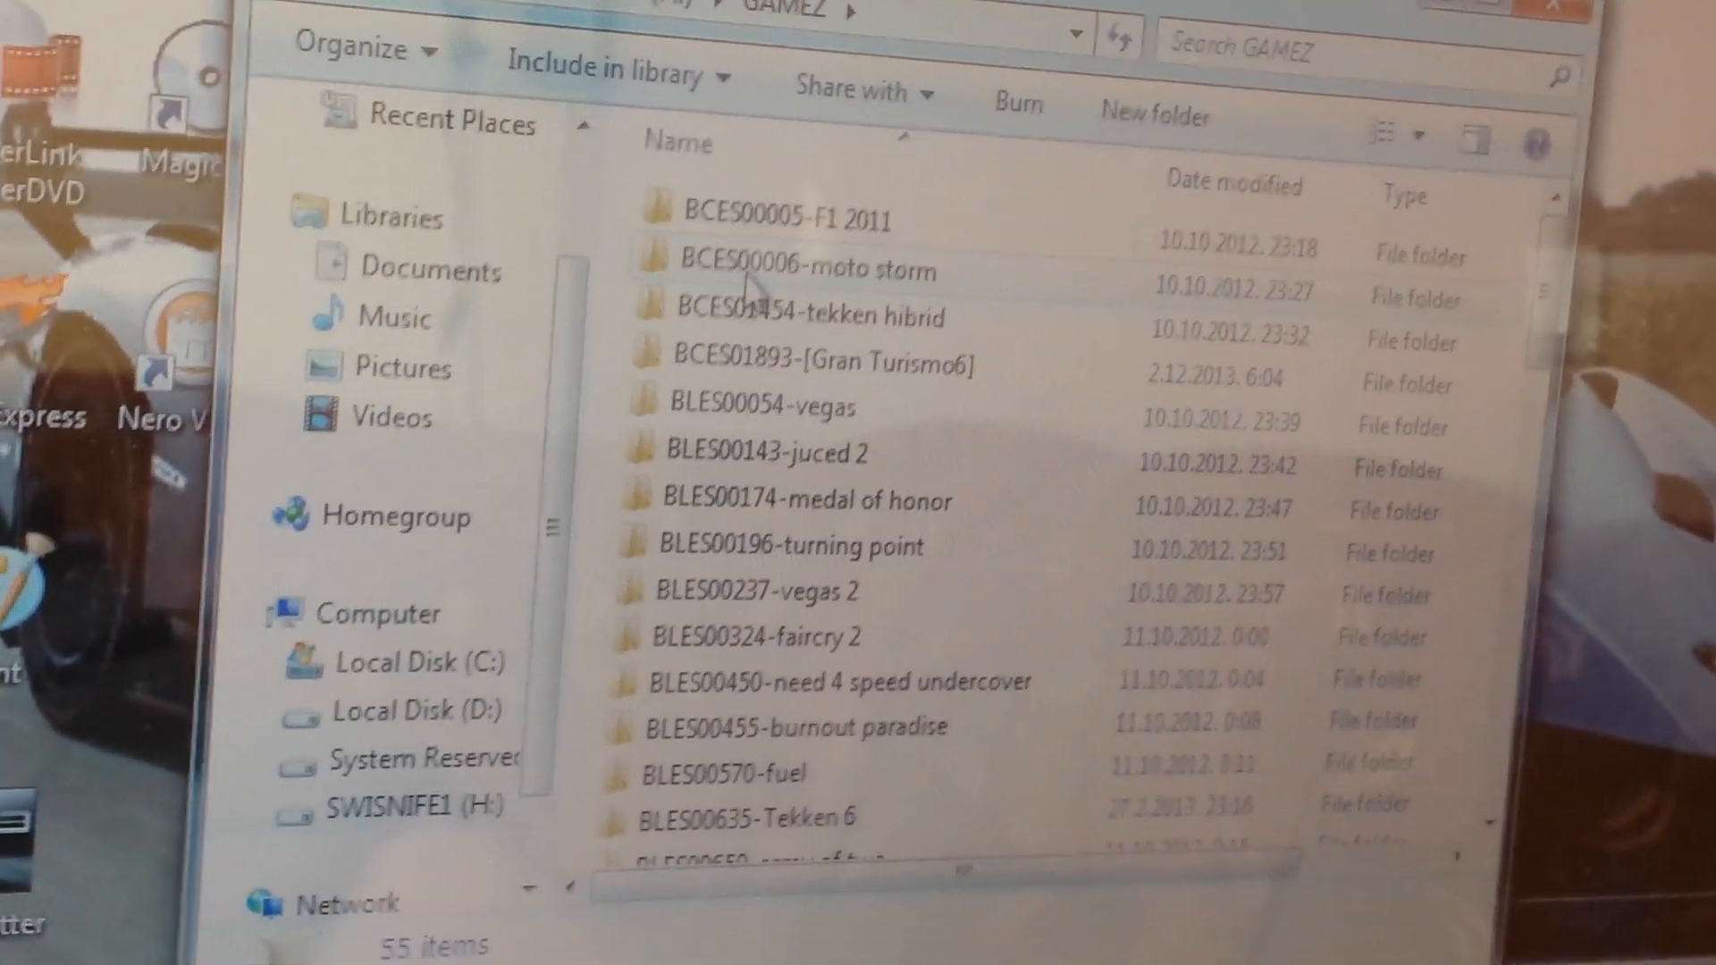
pyautogui.moveTo(941, 371)
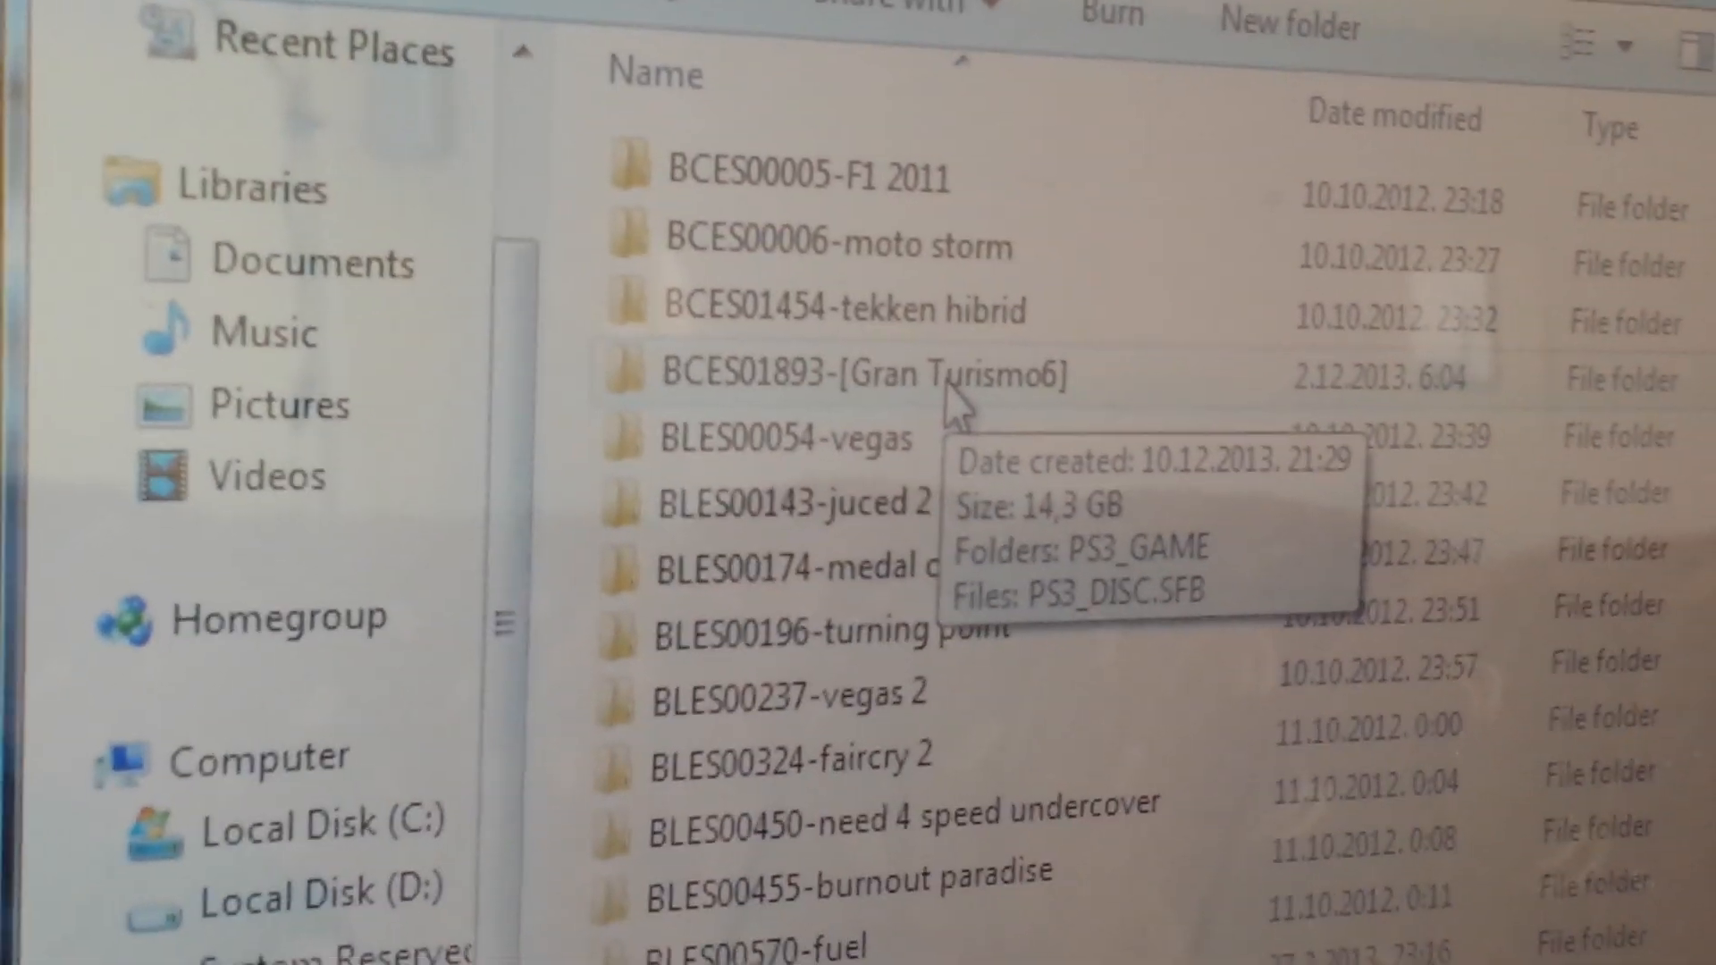